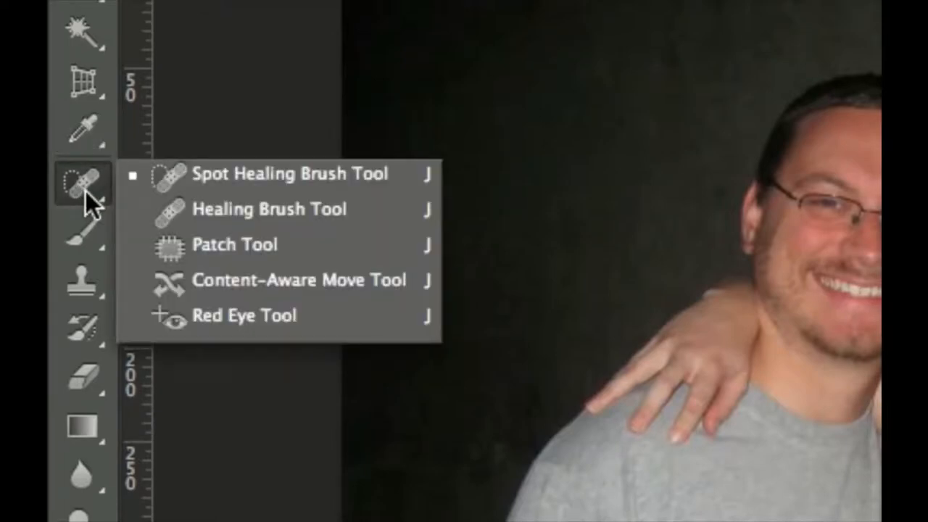
{"action": "mouse_move", "coordinate": [232, 281]}
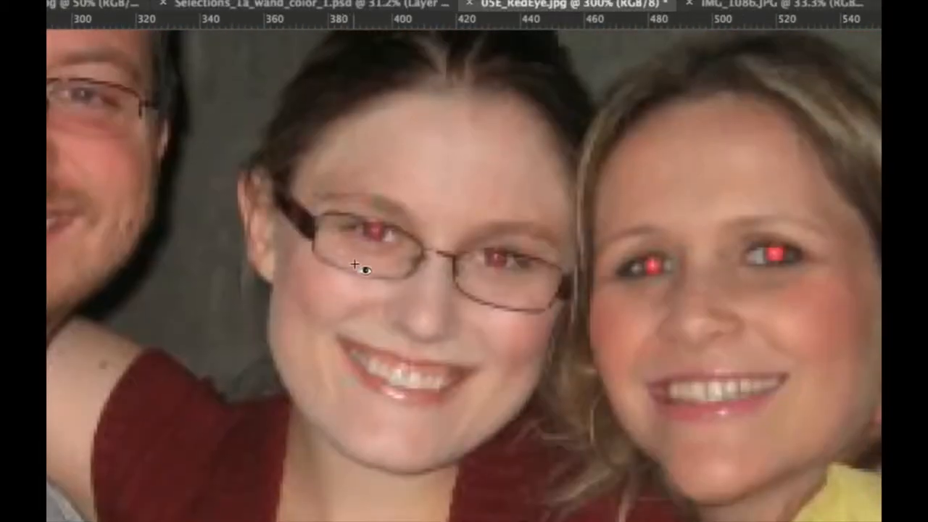
Step: Clear the red-eye glow from both women's pupils with the Red Eye Tool
{"action": "left_click", "coordinate": [374, 232]}
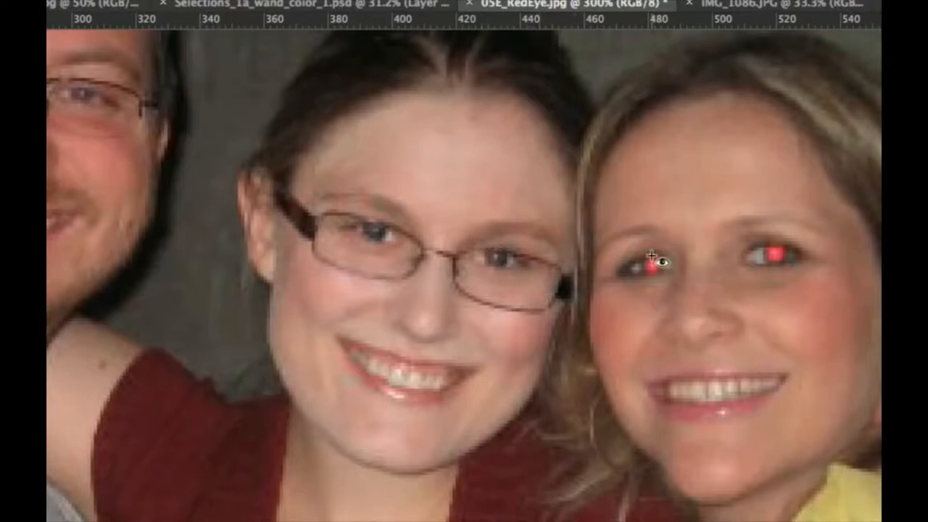
{"action": "left_click", "coordinate": [650, 258]}
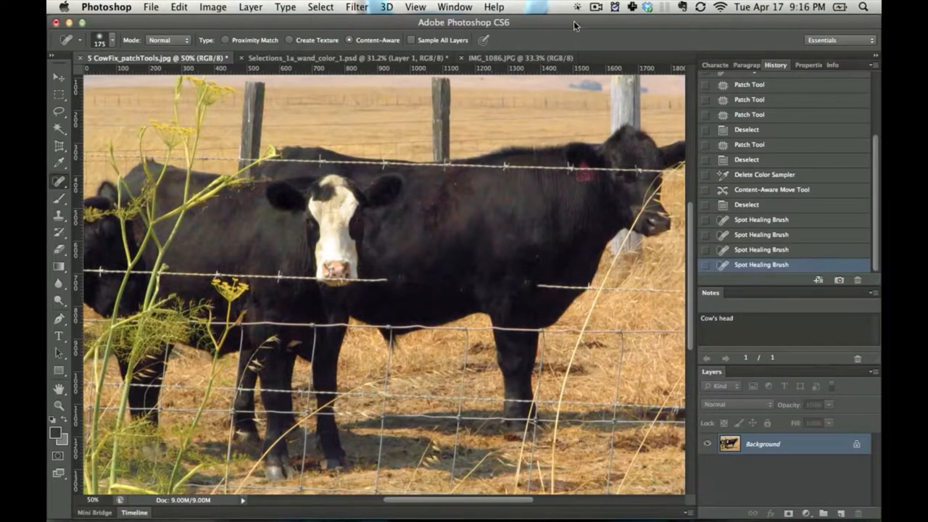
Step: Zoom and pan so the barbed wire over the black cow's back fills the canvas
{"action": "left_click", "coordinate": [578, 5]}
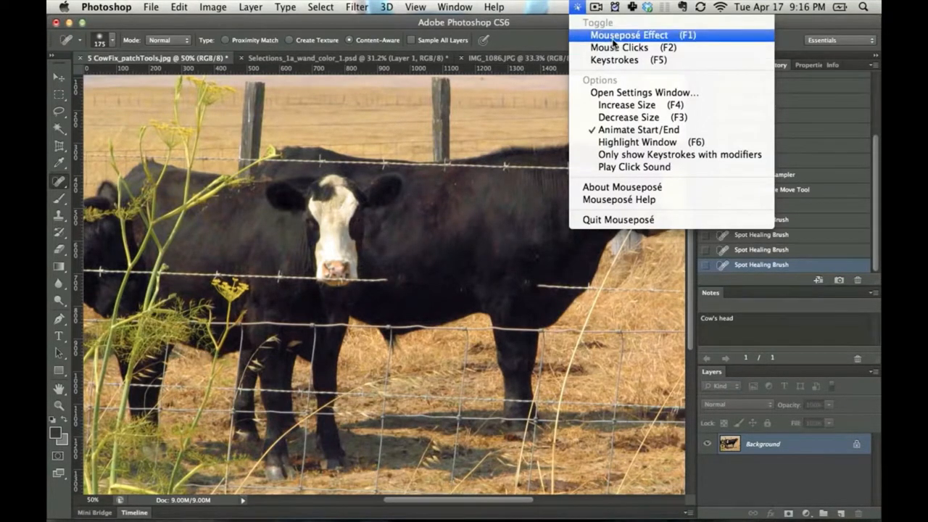
{"action": "left_click", "coordinate": [628, 35]}
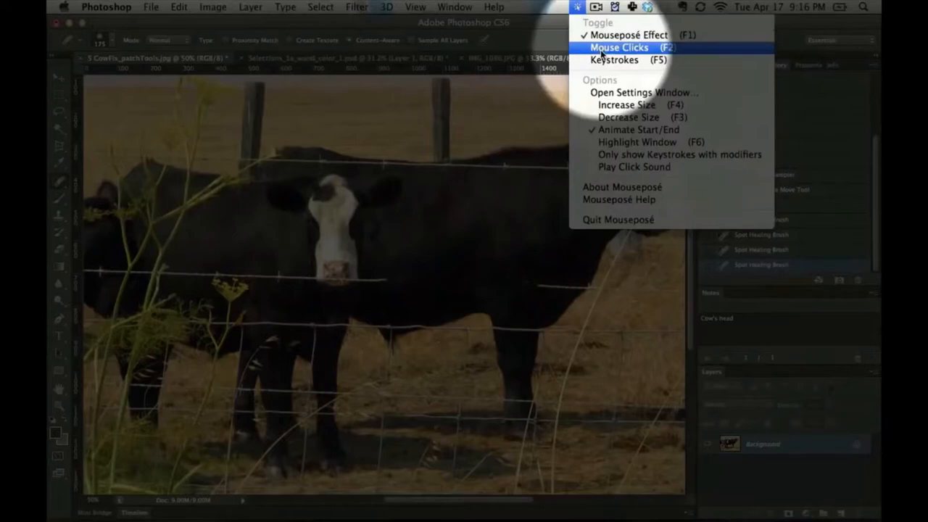
{"action": "left_click", "coordinate": [620, 47]}
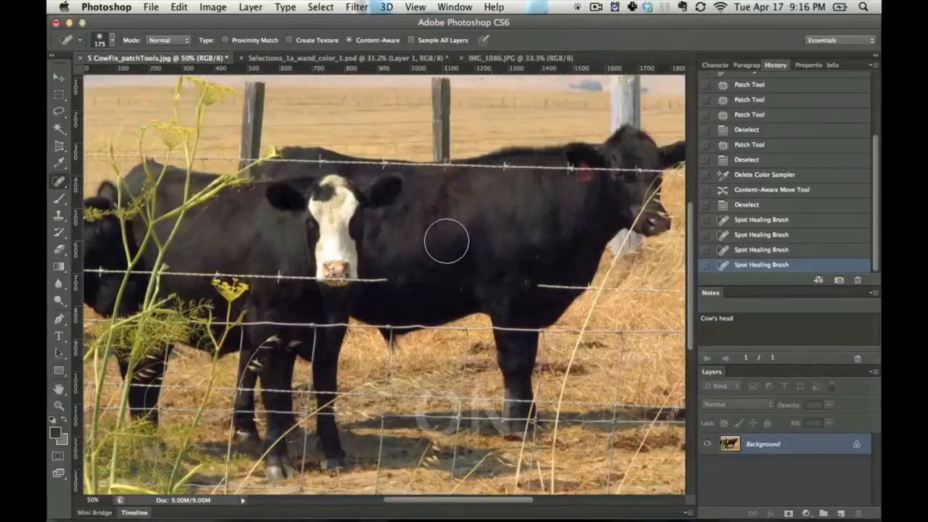
{"action": "key", "text": "]"}
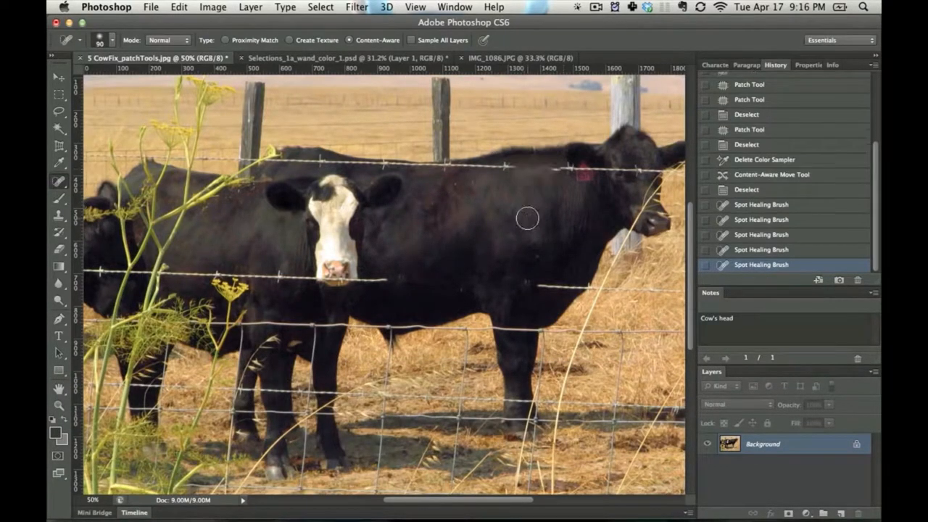
{"action": "key", "text": "space"}
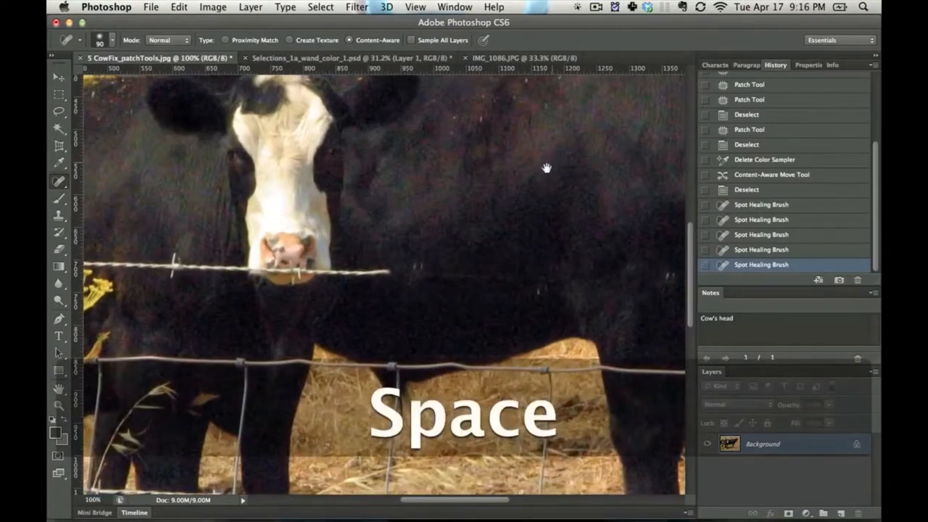
{"action": "key", "text": "cmd+z"}
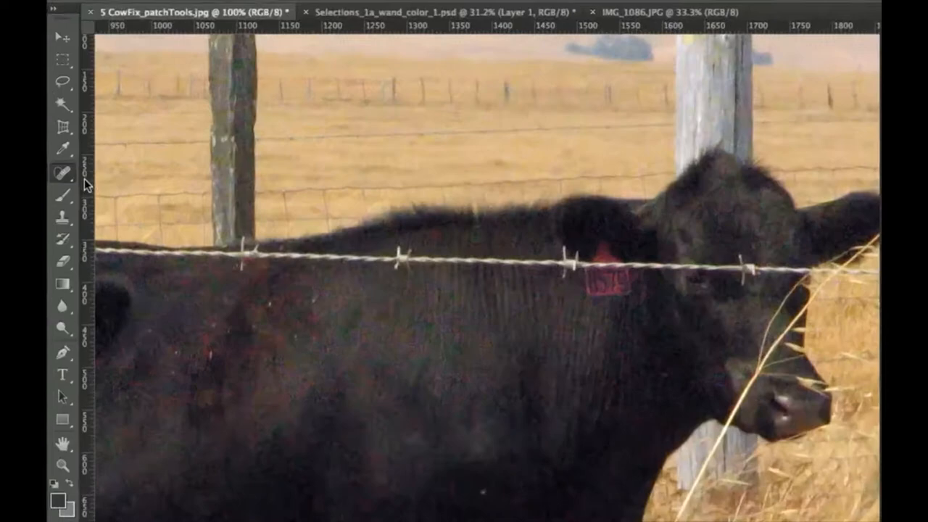
Step: Switch to the Healing Brush with Aligned off and Sample set to Current & Below
{"action": "left_click", "coordinate": [66, 174]}
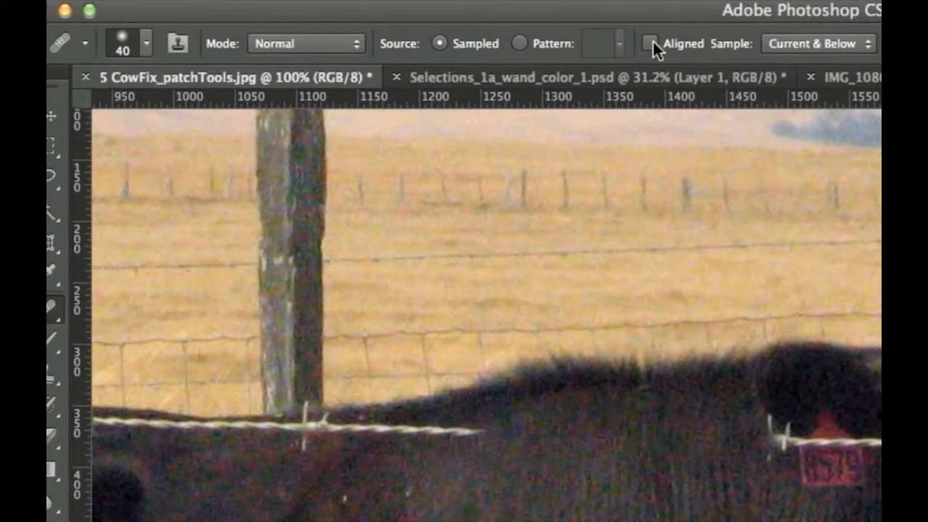
{"action": "mouse_move", "coordinate": [812, 26]}
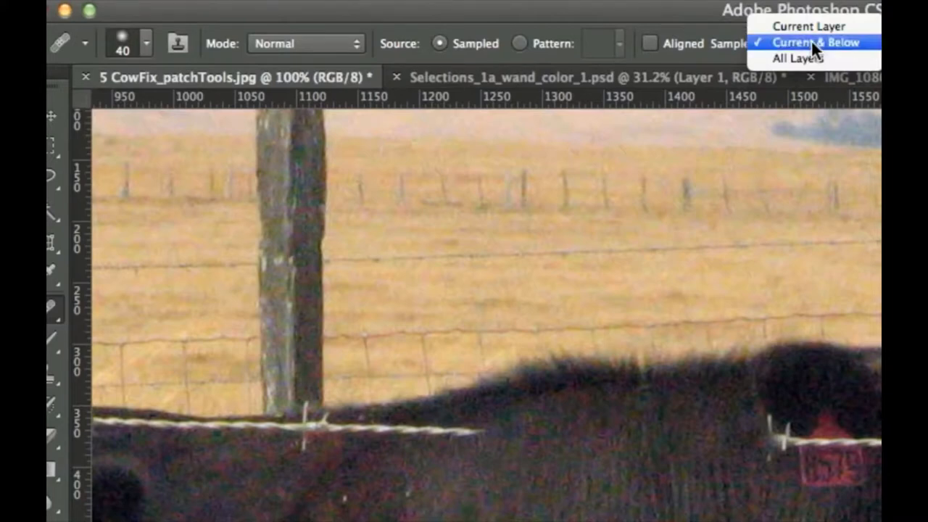
{"action": "left_click", "coordinate": [813, 43]}
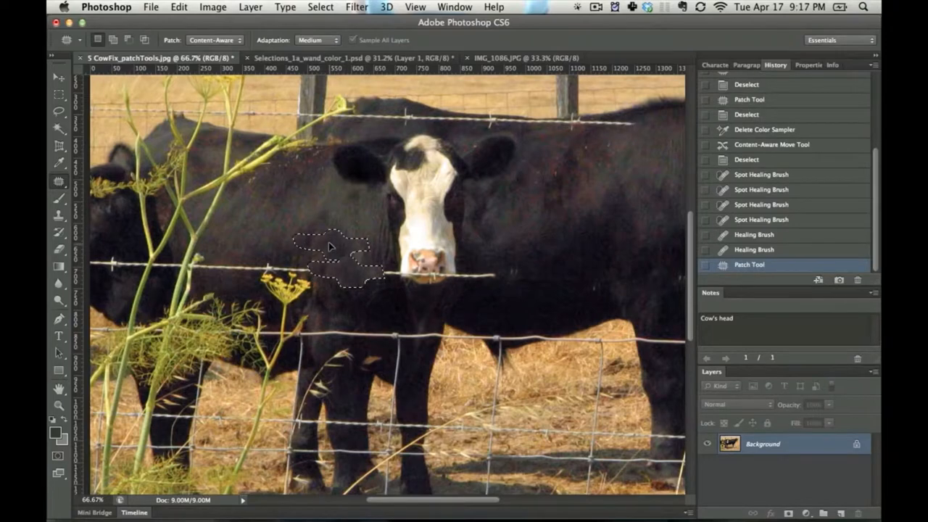
Step: Deselect the patched nose area and bring up the healing tools flyout
{"action": "key", "text": "cmd+d"}
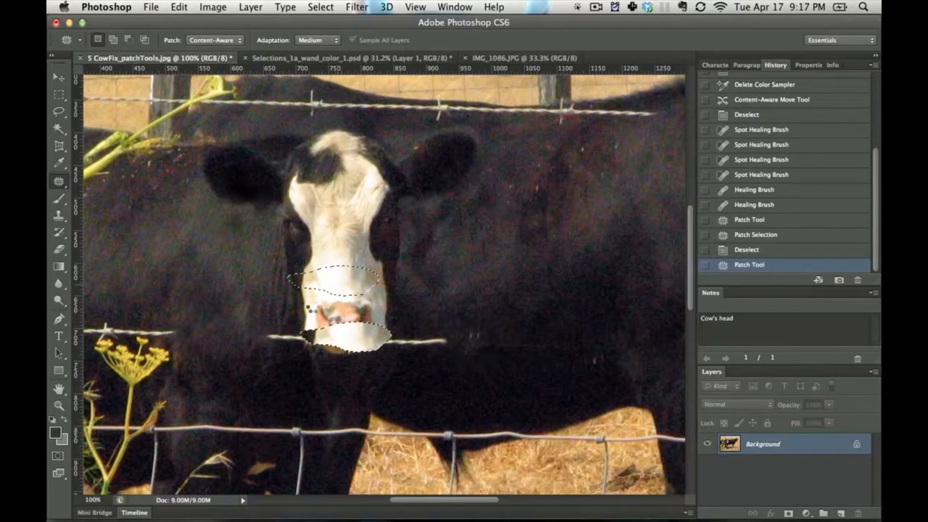
{"action": "key", "text": "cmd+d"}
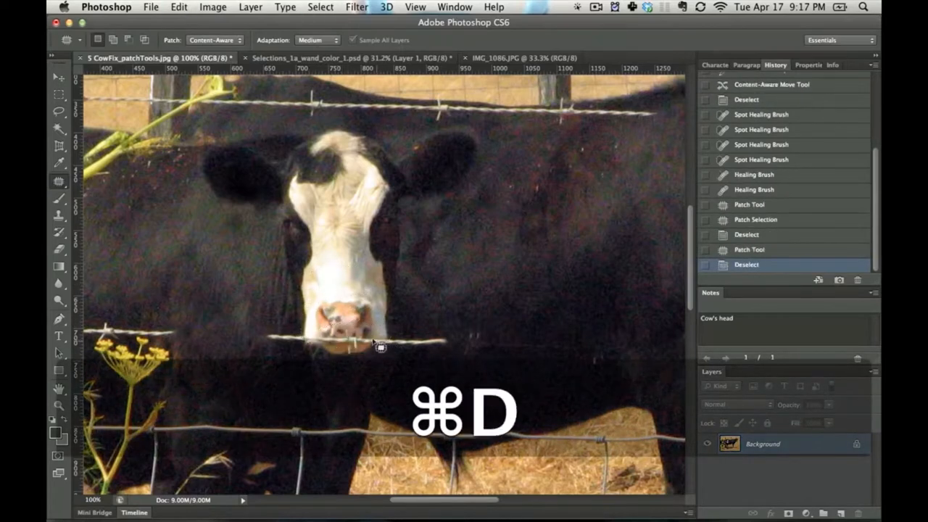
{"action": "key", "text": "cmd+d"}
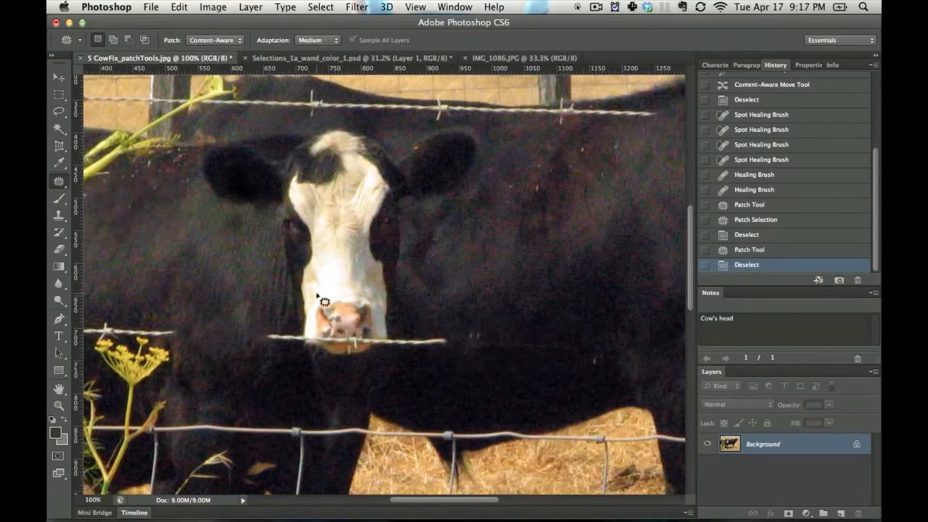
{"action": "right_click", "coordinate": [325, 300]}
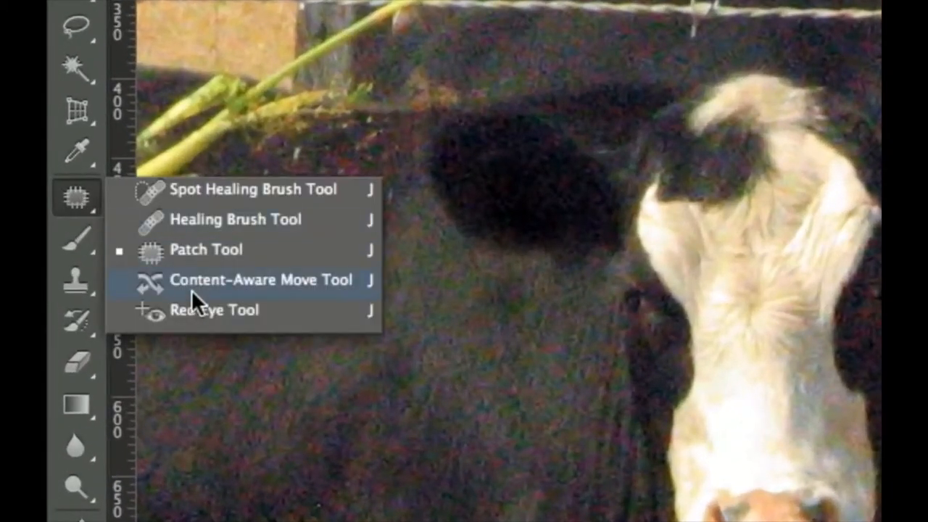
Step: Choose the Content-Aware Move Tool, keeping Move mode, to outline the black cow's head
{"action": "left_click", "coordinate": [262, 280]}
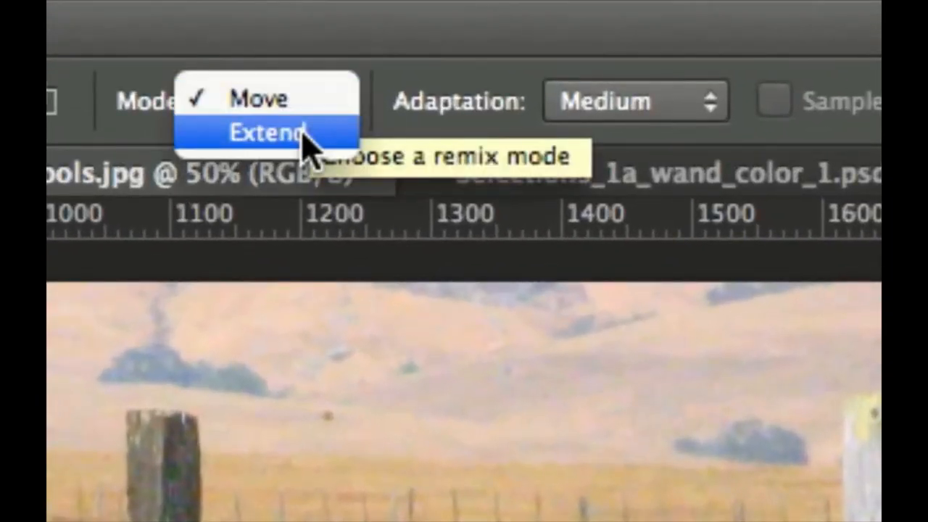
{"action": "left_click", "coordinate": [258, 99]}
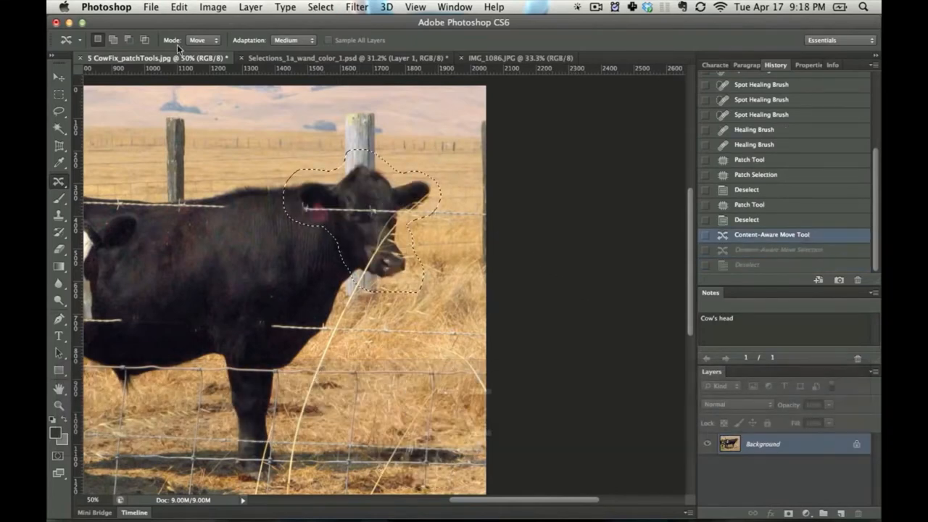
Step: Extend the cow's head up and left in Extend mode and settle on the deselected result
{"action": "left_click", "coordinate": [201, 40]}
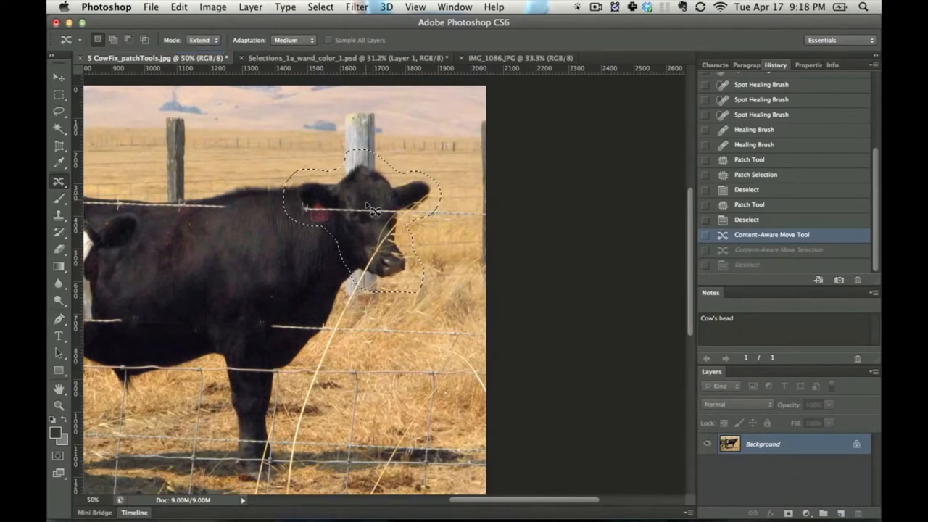
{"action": "left_click_drag", "start_coordinate": [370, 211], "coordinate": [348, 212]}
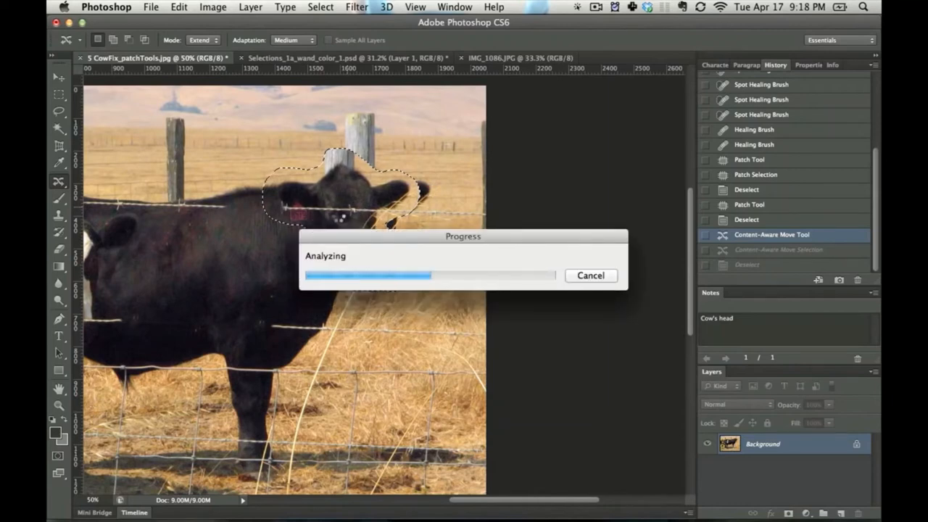
{"action": "key", "text": "cmd+d"}
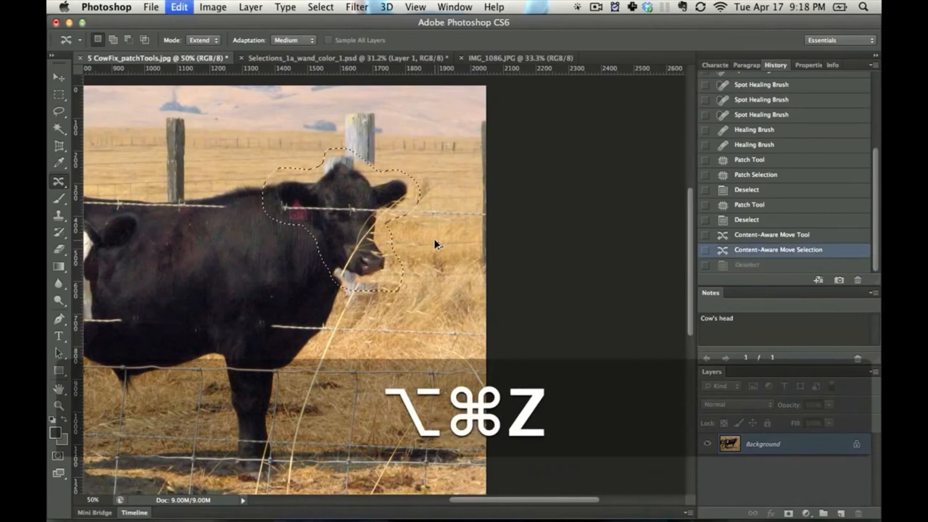
{"action": "key", "text": "cmd+z"}
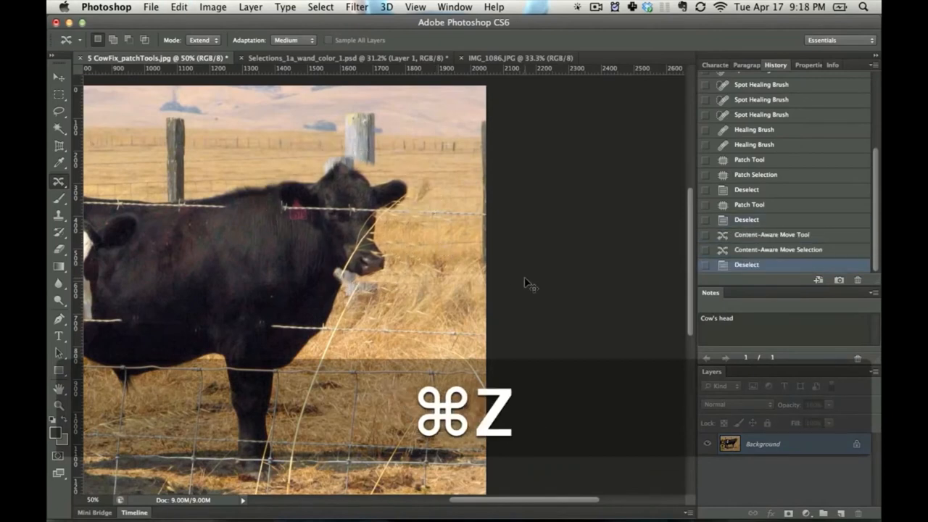